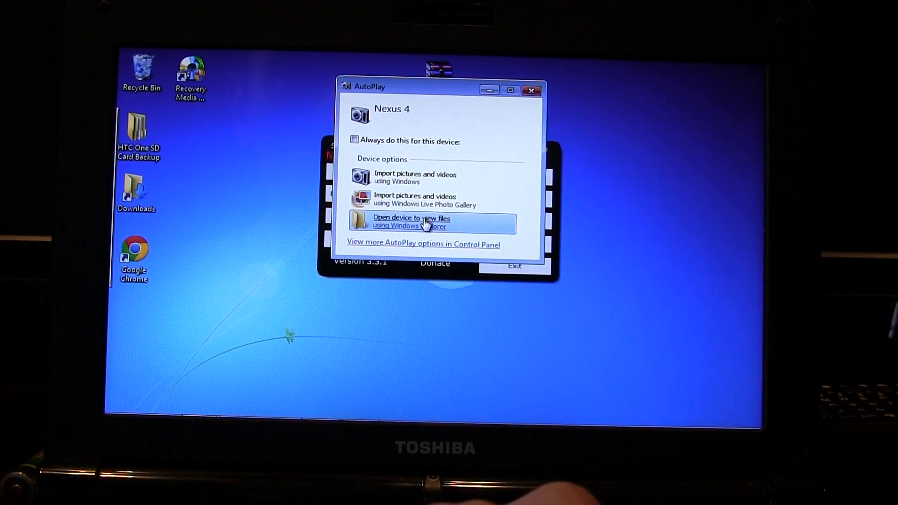
# - Open the Nexus 4 in Windows Explorer from the AutoPlay dialog to browse its files
pyautogui.click(412, 221)
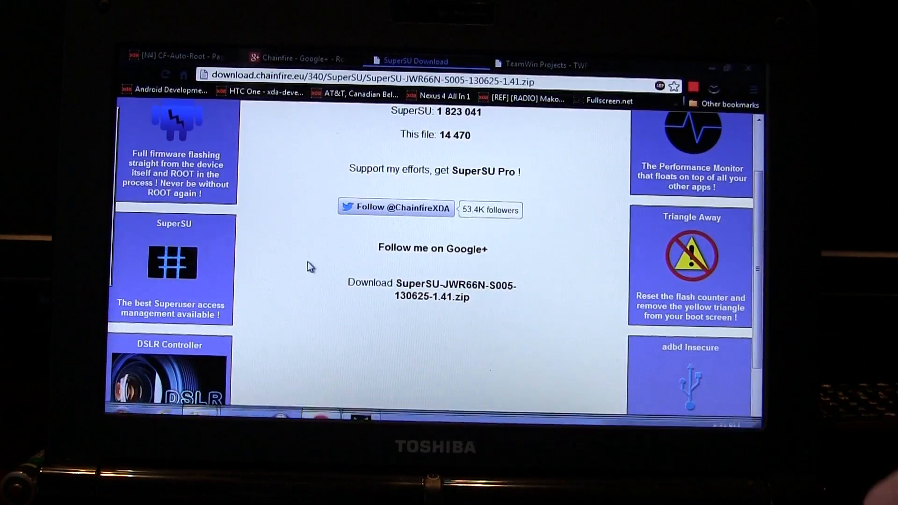
# - Review the SuperSU 1.41 download page, then bring up N-Cry Toolkit's Recovery Menu
pyautogui.scroll(3)
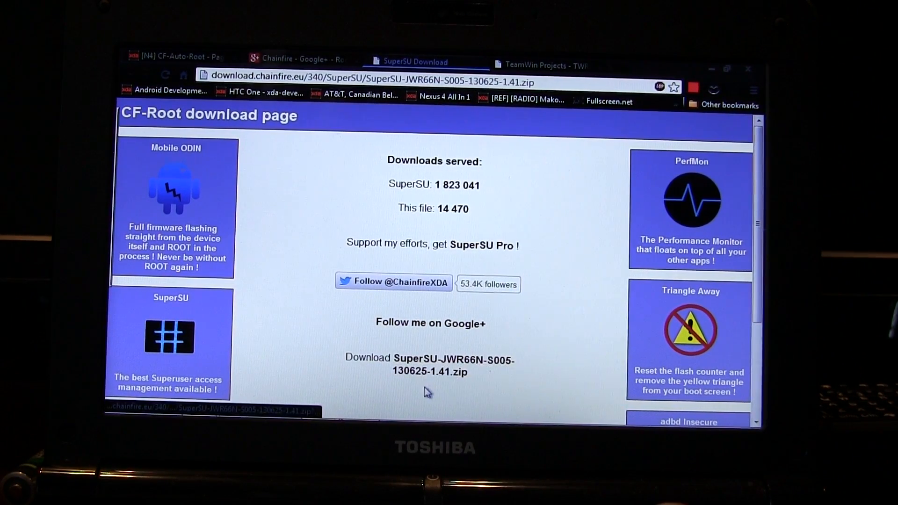
pyautogui.moveTo(535, 367)
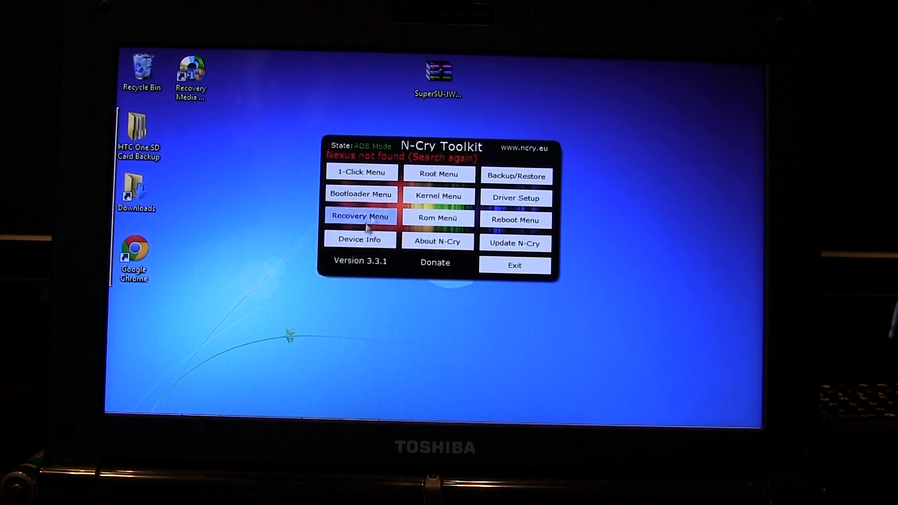
pyautogui.moveTo(438, 153)
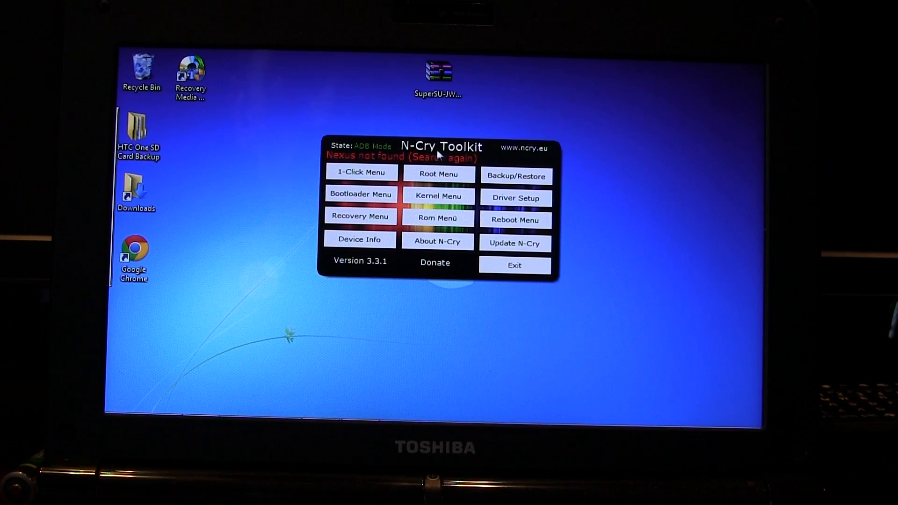
pyautogui.click(360, 216)
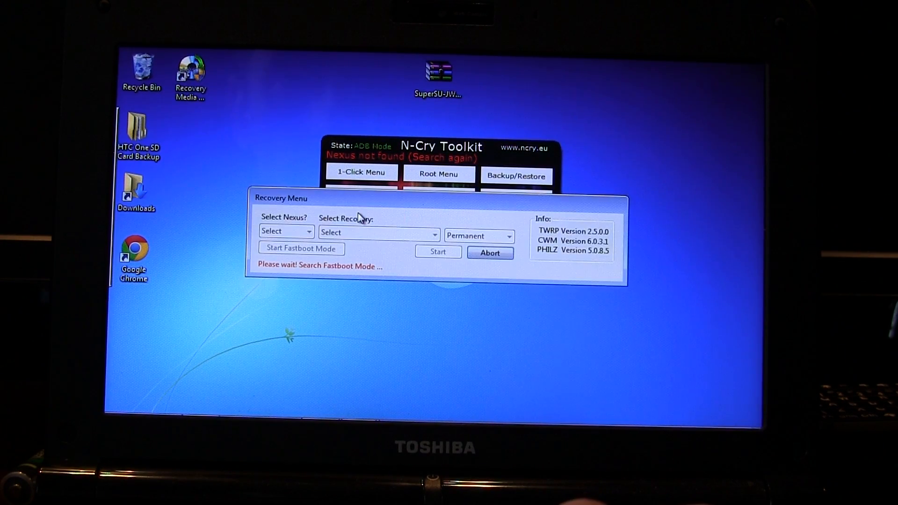
# - Select Nexus 4 as the target device so it is detected in fastboot mode
pyautogui.click(300, 248)
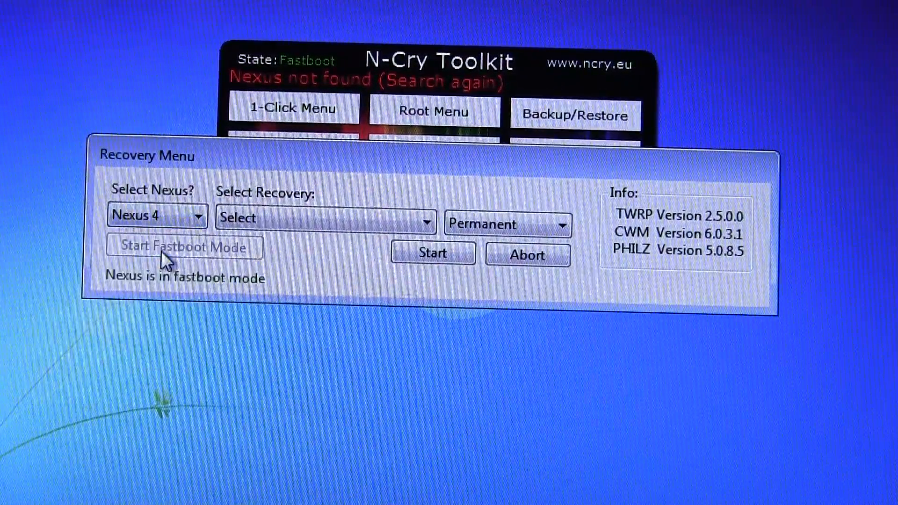
# - Choose Team Win Recovery Project as the recovery with install mode left on Permanent
pyautogui.click(423, 217)
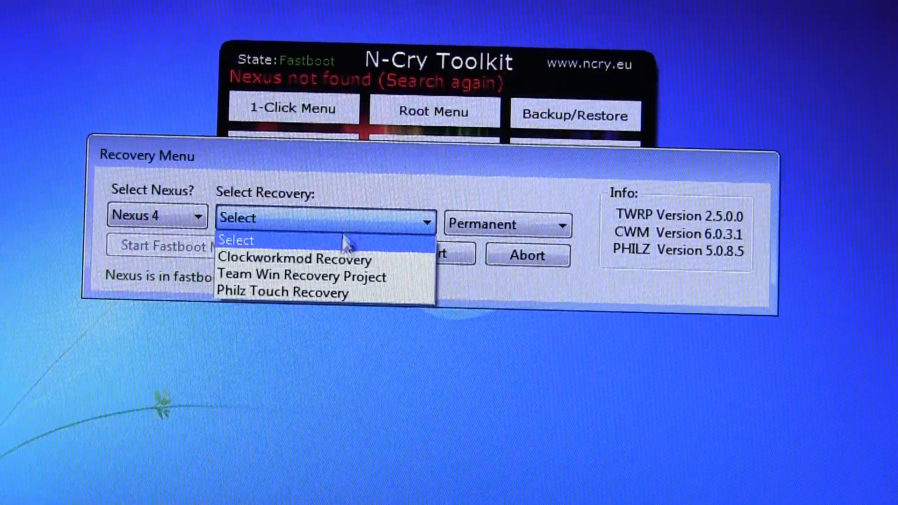
pyautogui.click(301, 276)
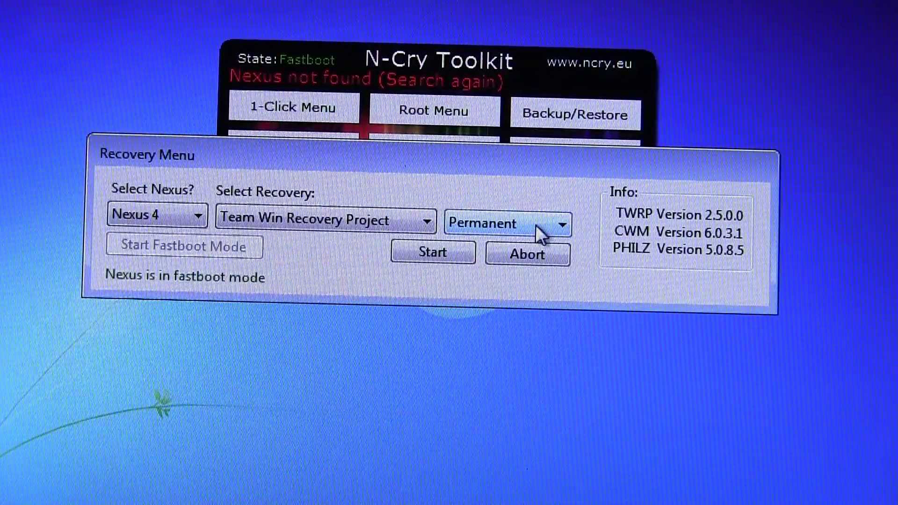
pyautogui.click(431, 251)
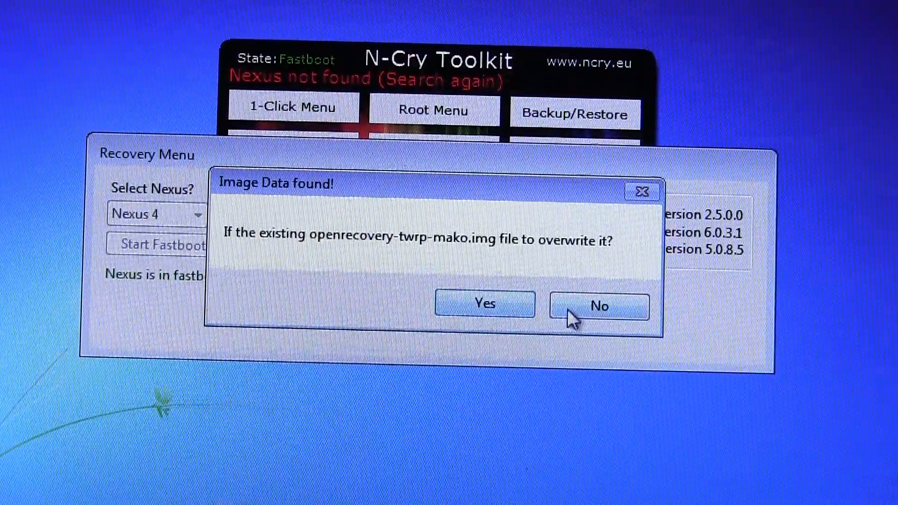
# - Answer No to keep the existing openrecovery-twrp-mako.img instead of overwriting it
pyautogui.click(597, 306)
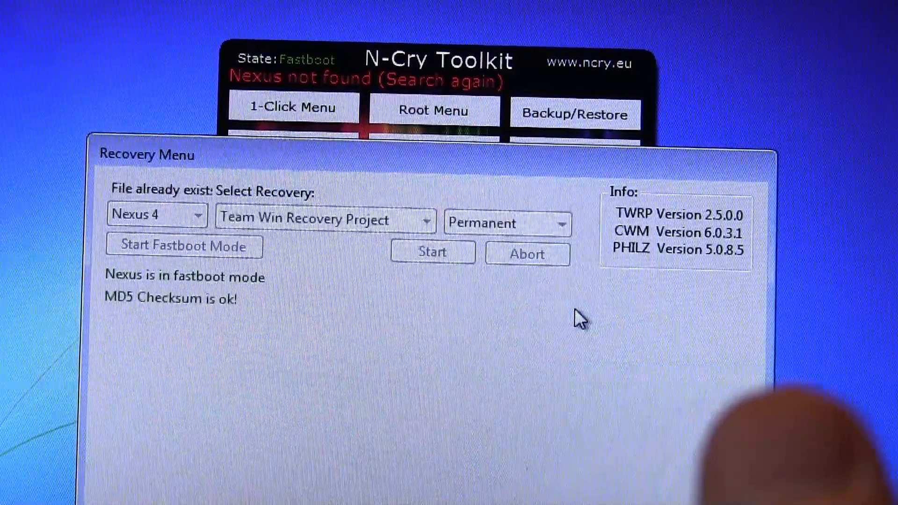